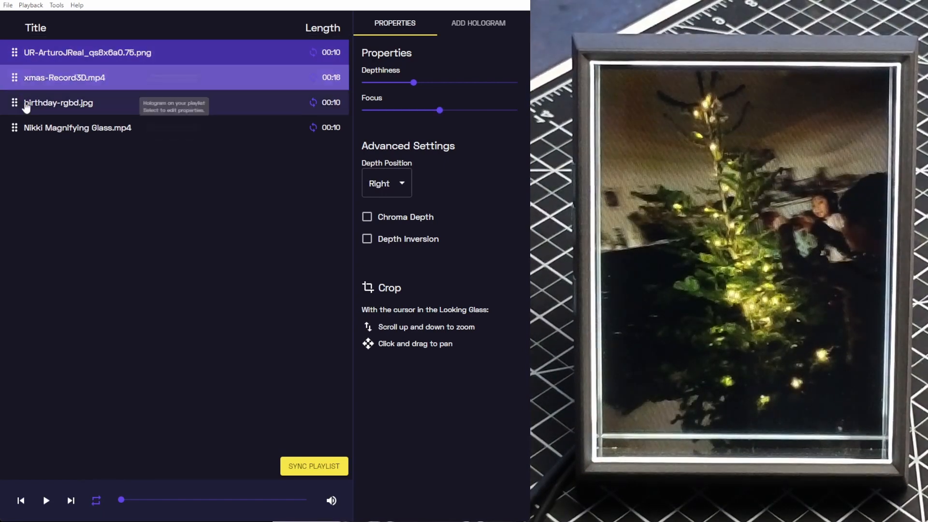
Move Nikki Magnifying Glass.mp4 to second place in the playlist.
click(87, 53)
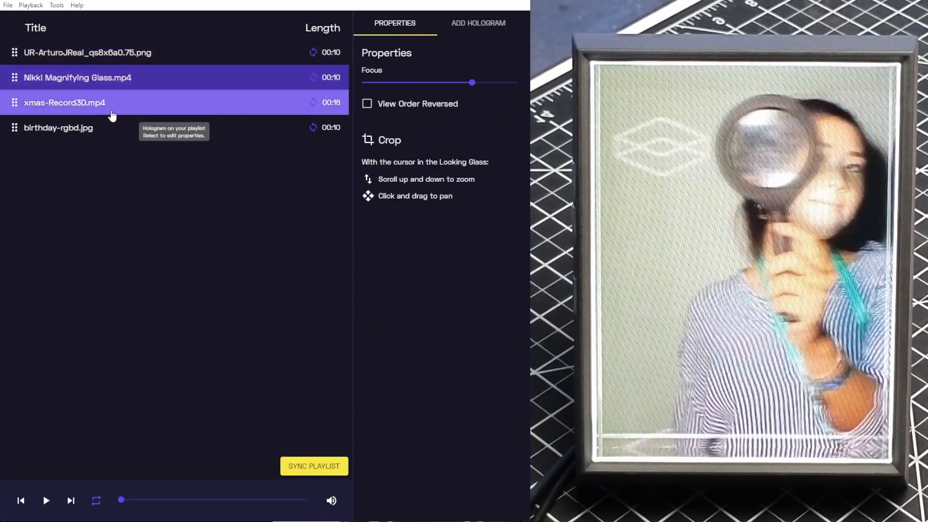
Place birthday-rgbd.jpg first and sync the playlist to the Portrait.
click(314, 466)
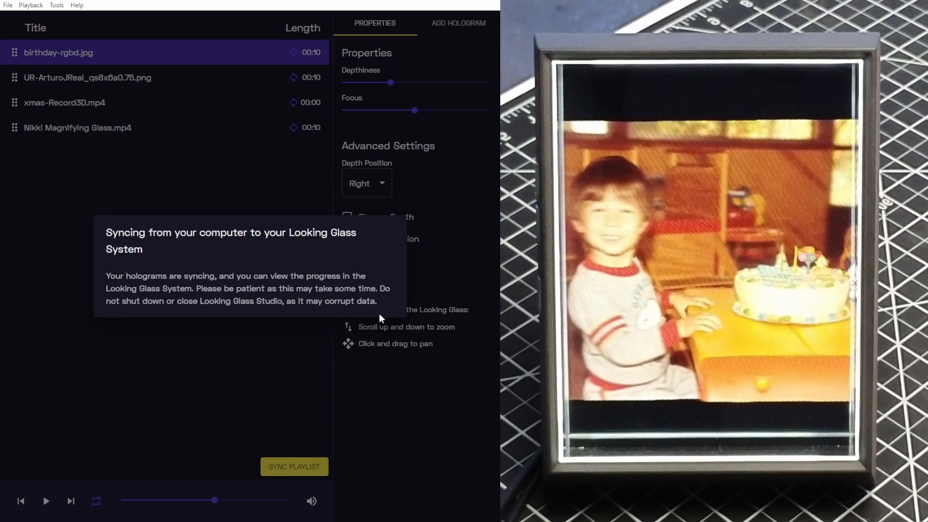
click(86, 77)
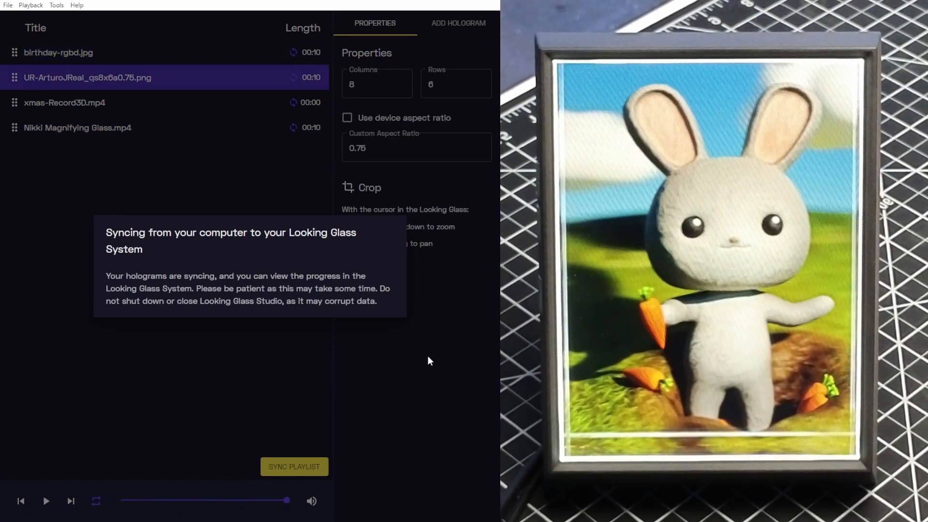
click(77, 127)
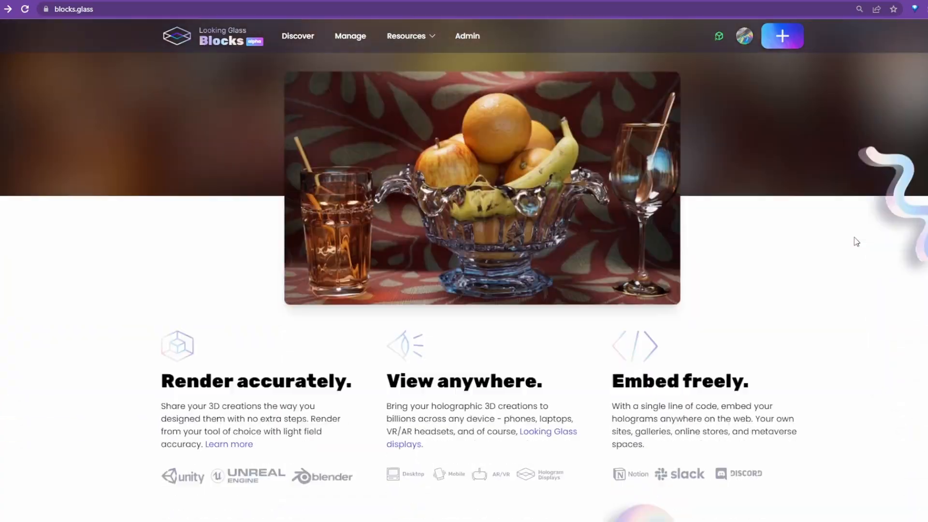
Scroll down blocks.glass to the 'Discover holograms' grid and browse the holograms.
scroll(down, 3)
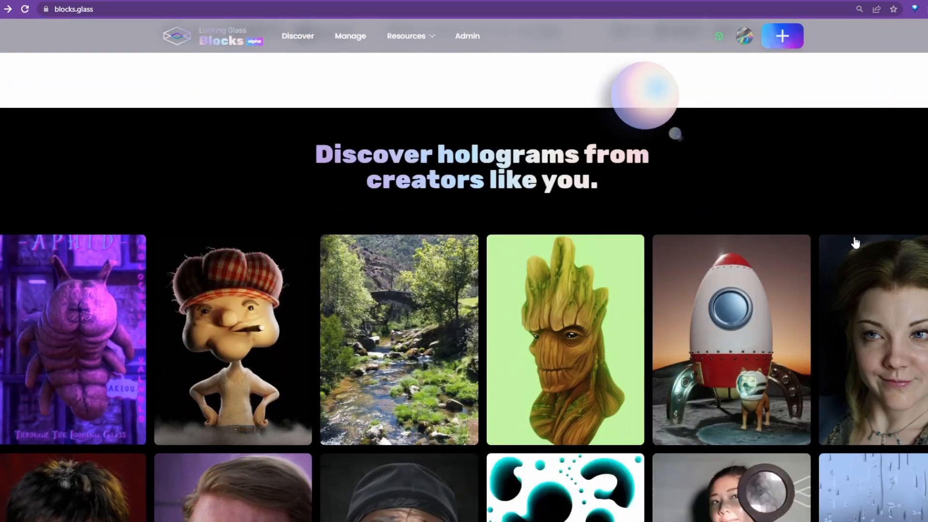
scroll(down, 3)
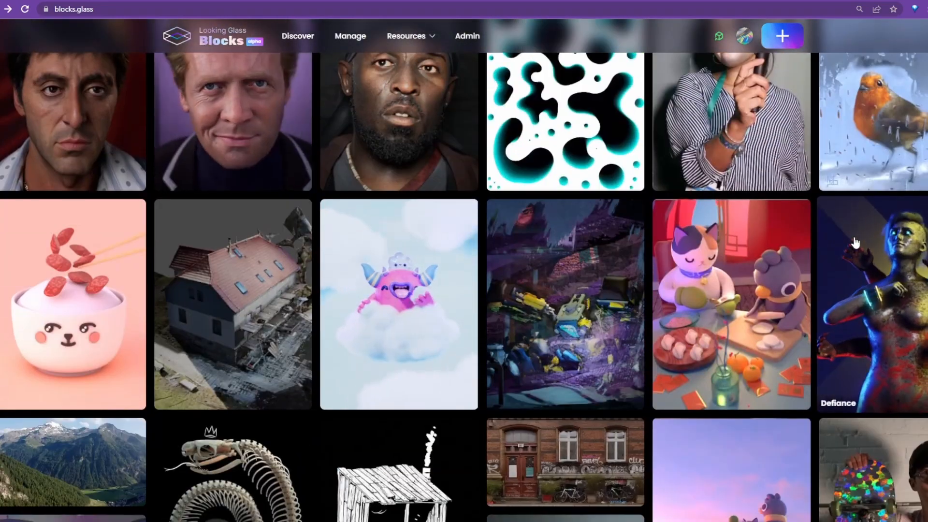
scroll(down, 3)
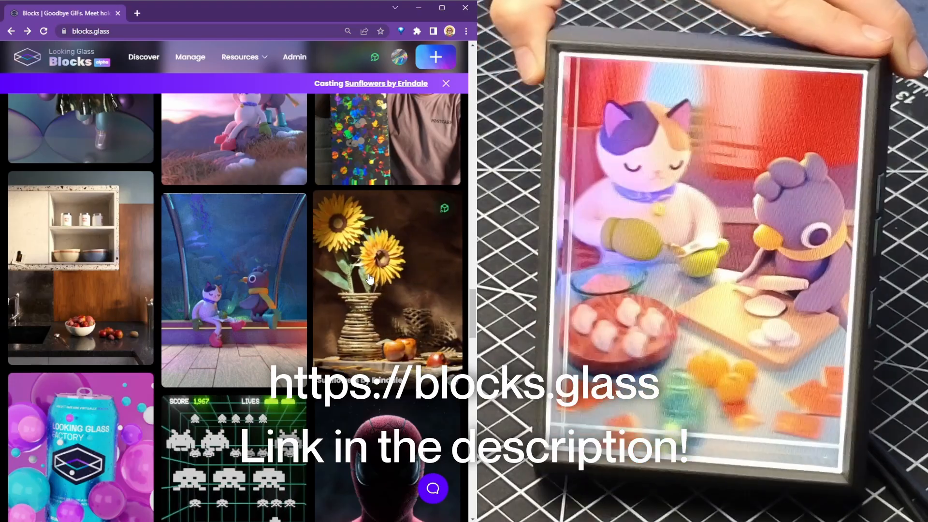
scroll(down, 3)
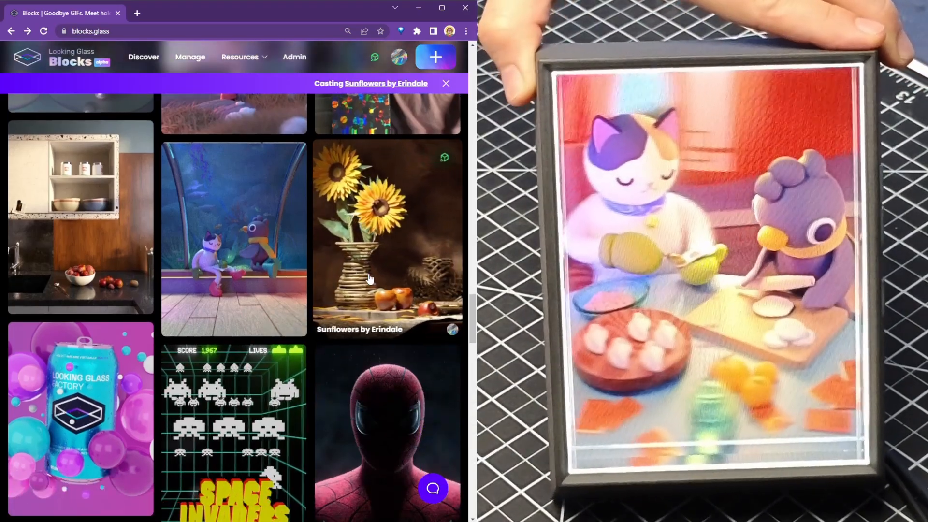